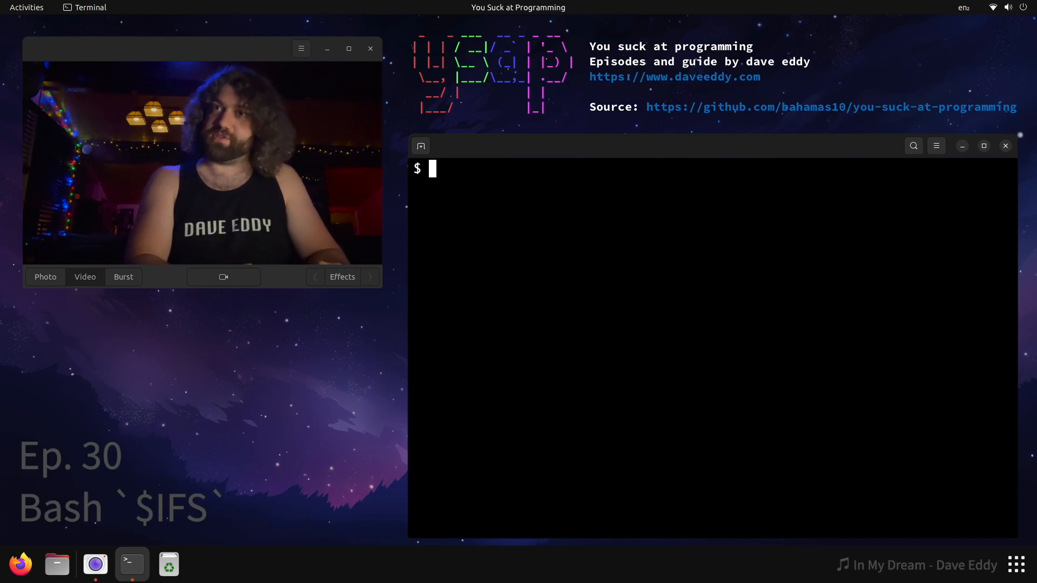
Step: Define array a=(foo bar baz) and begin echoing "$a", which prints only foo
text(a=()
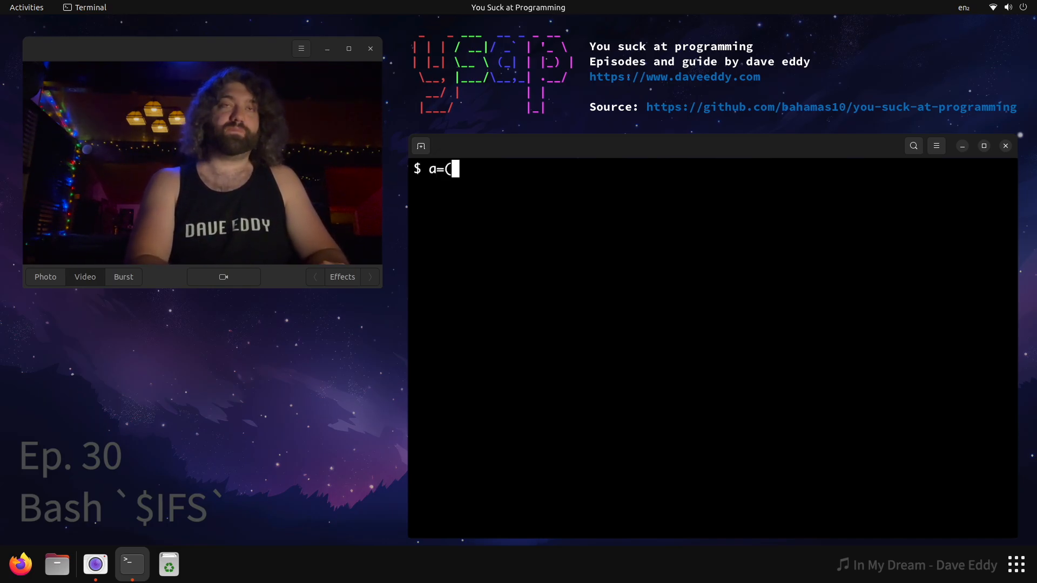
text(foo)
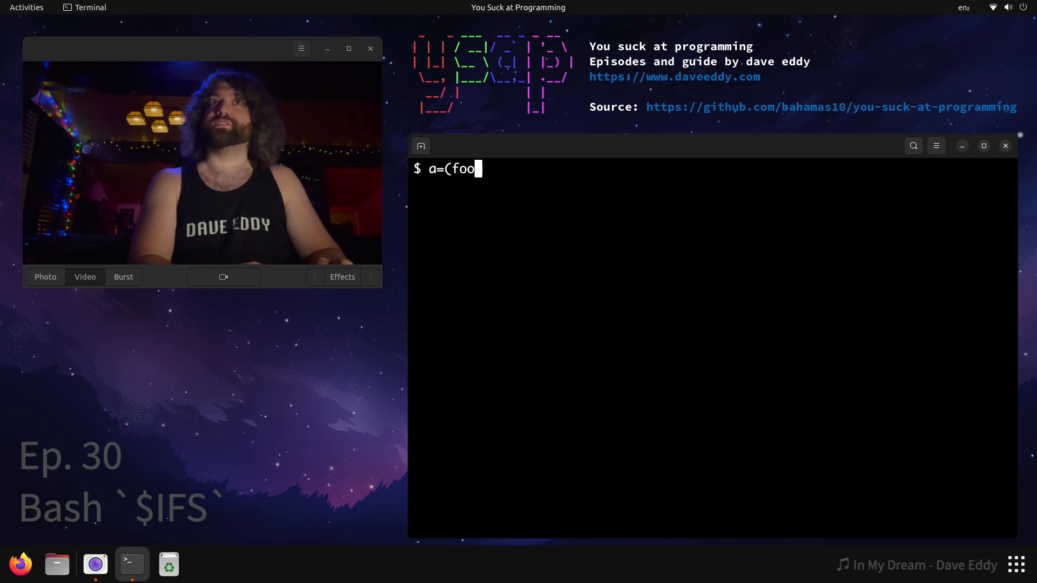
text(bar baz))
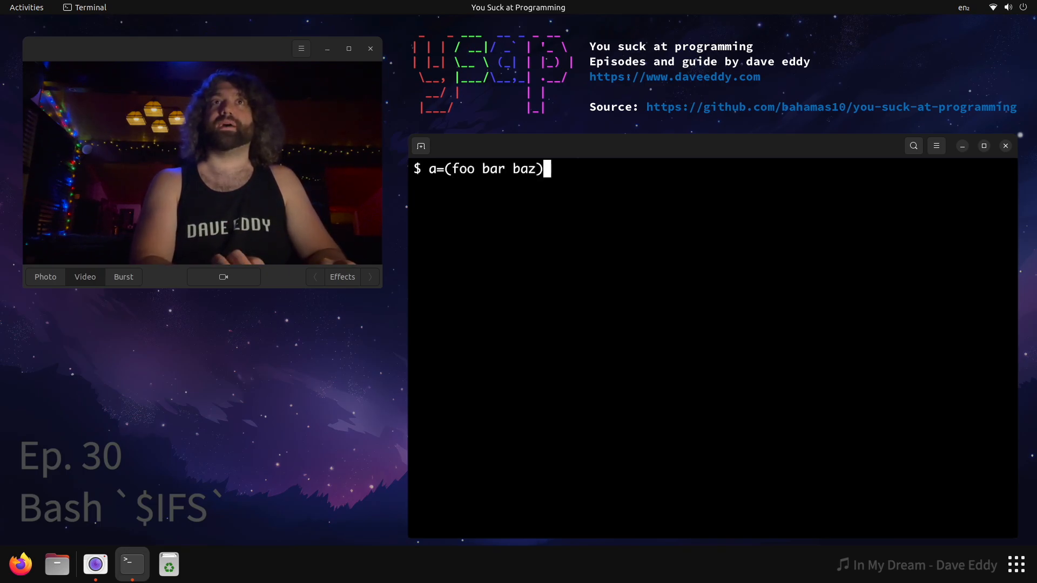
text(echo "$a)
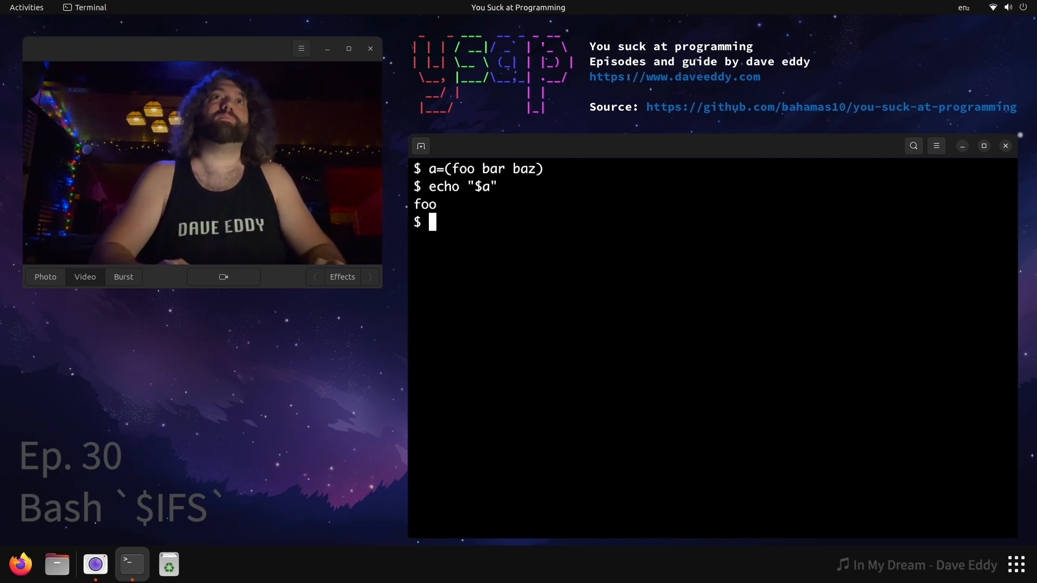
Step: Run echo "${a}" to show it still prints only foo
text(echo "$")
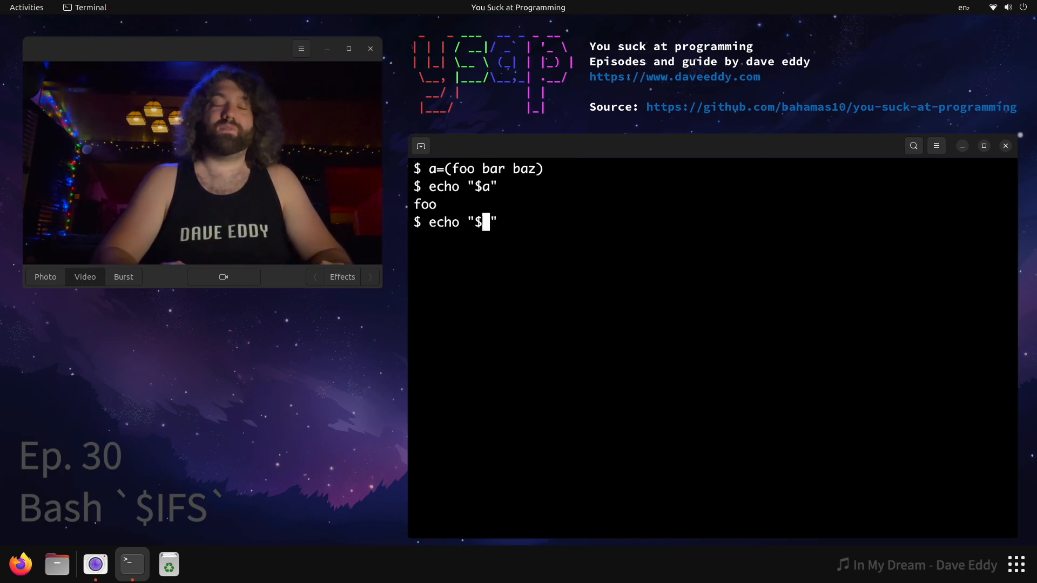
text({a)
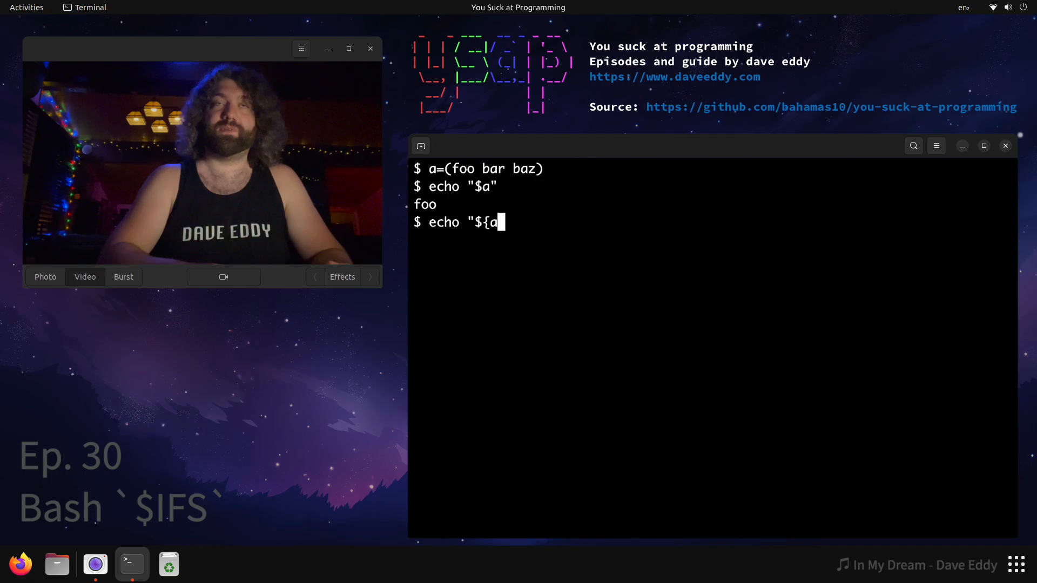
key(Return)
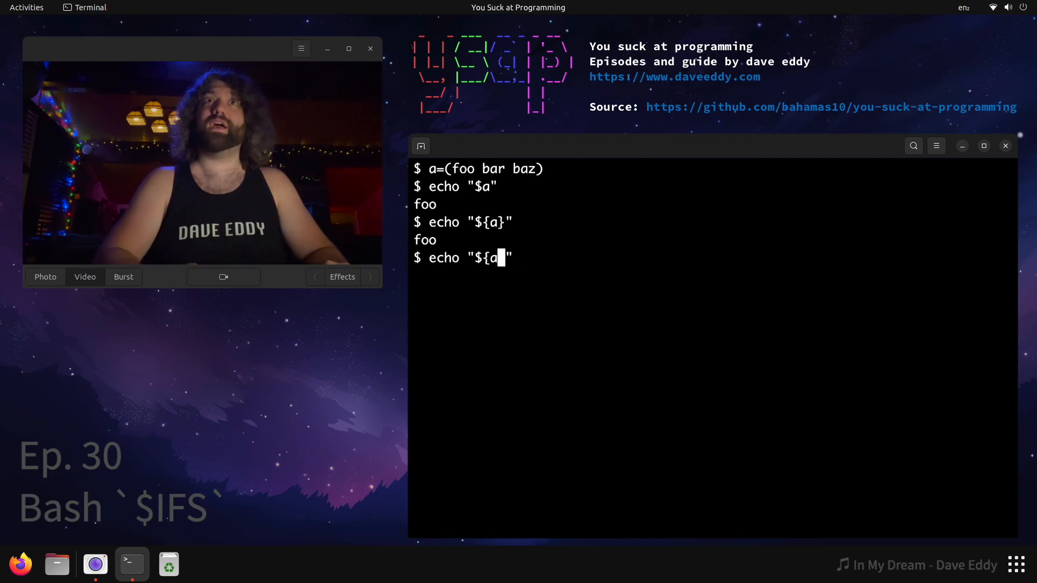
Step: Echo "${a[*]}" and "${a[@]}" to print foo bar baz, then edit toward the "${#a[@]}" count
text([])
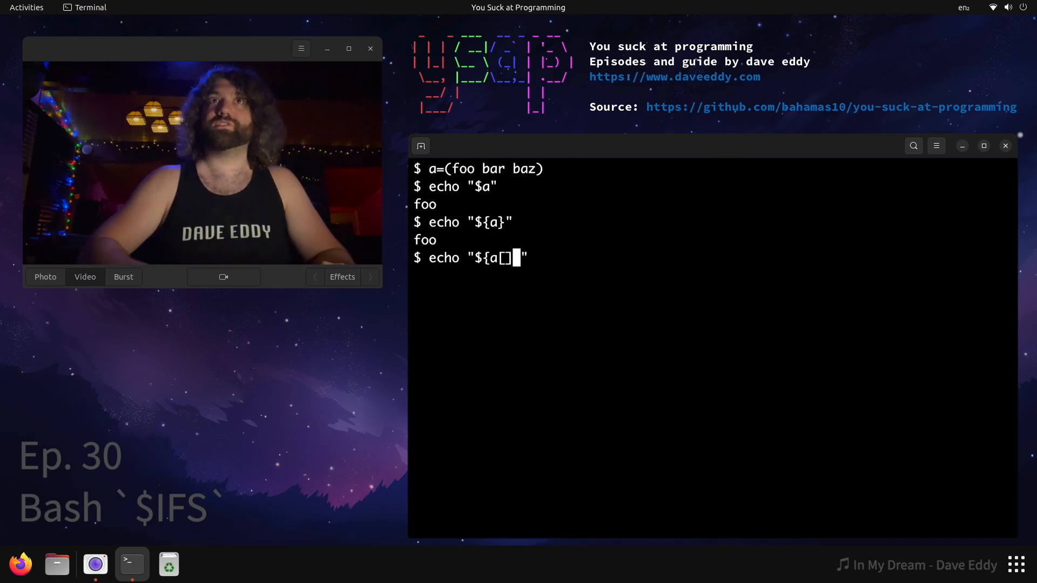
text(})
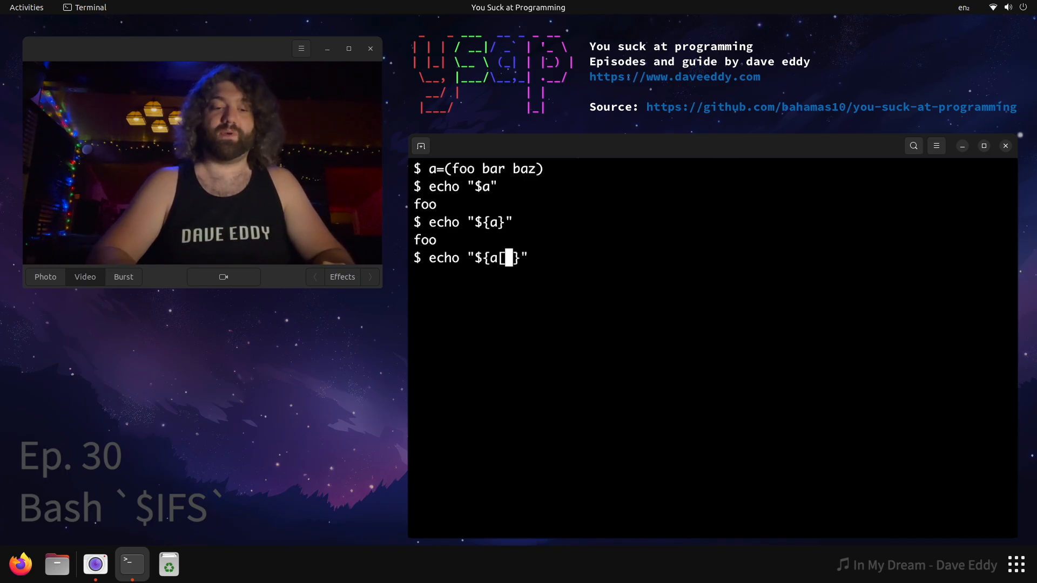
text(*)
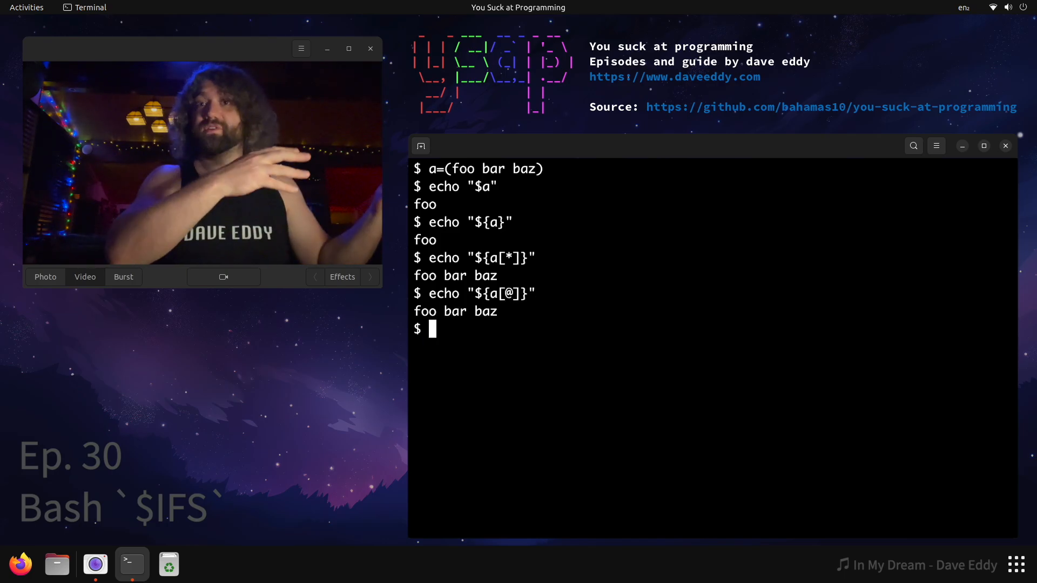
text(echo "${a[@]}")
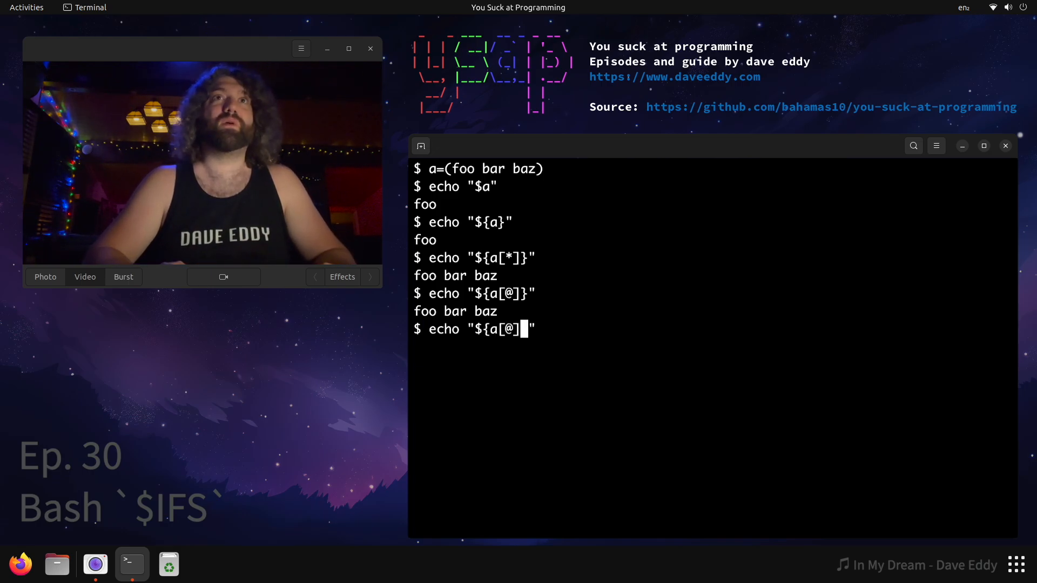
key(BackSpace)
text(#)
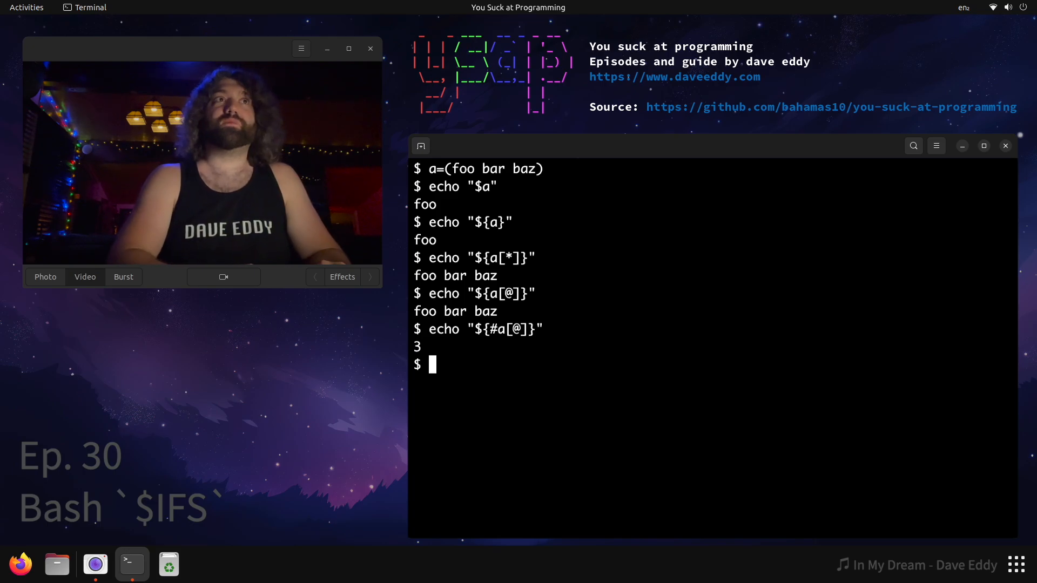
Step: Run echo "${a[*]}" to show the default join foo bar baz
text(echo "${a[)
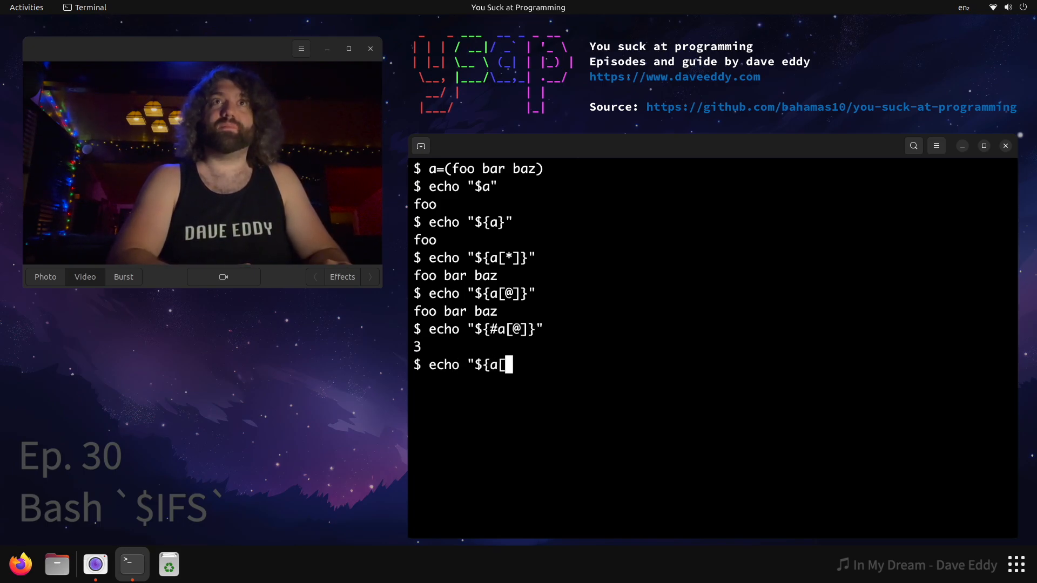
text(*])
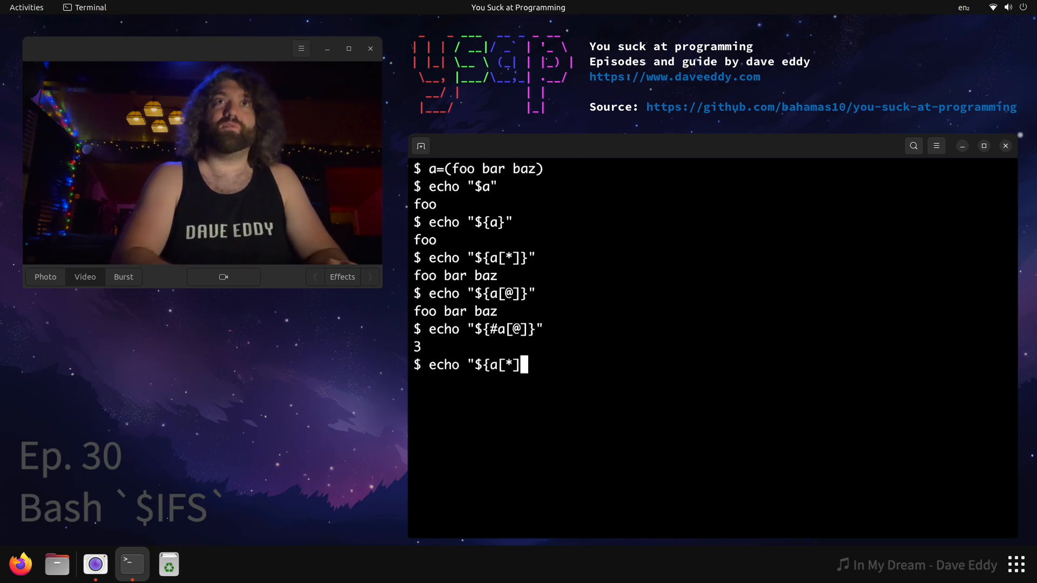
key(Return)
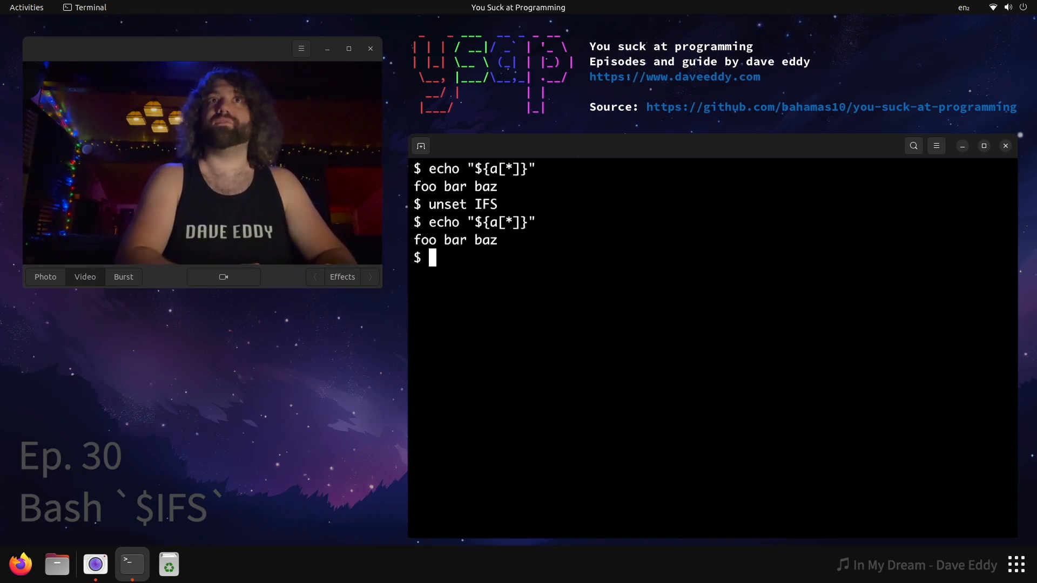
Step: Set IFS='' so the array will join as foobarbaz
text(IFS='')
text(IFS=:)
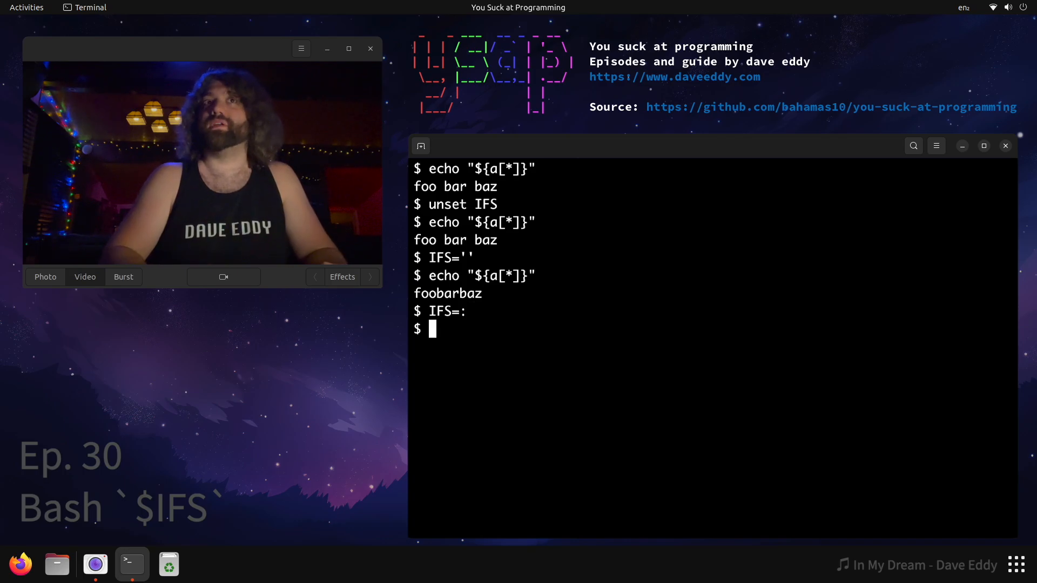
Step: Echo "${a[*]}" with the colon IFS to print foo:bar:baz
text(echo "${a[*]}")
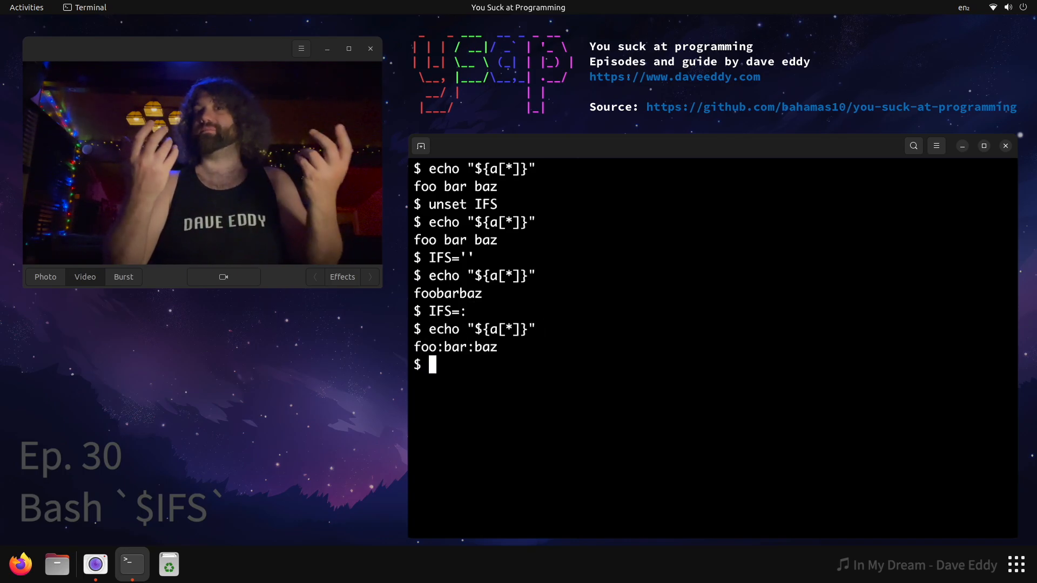
text(echo "${a[*]}")
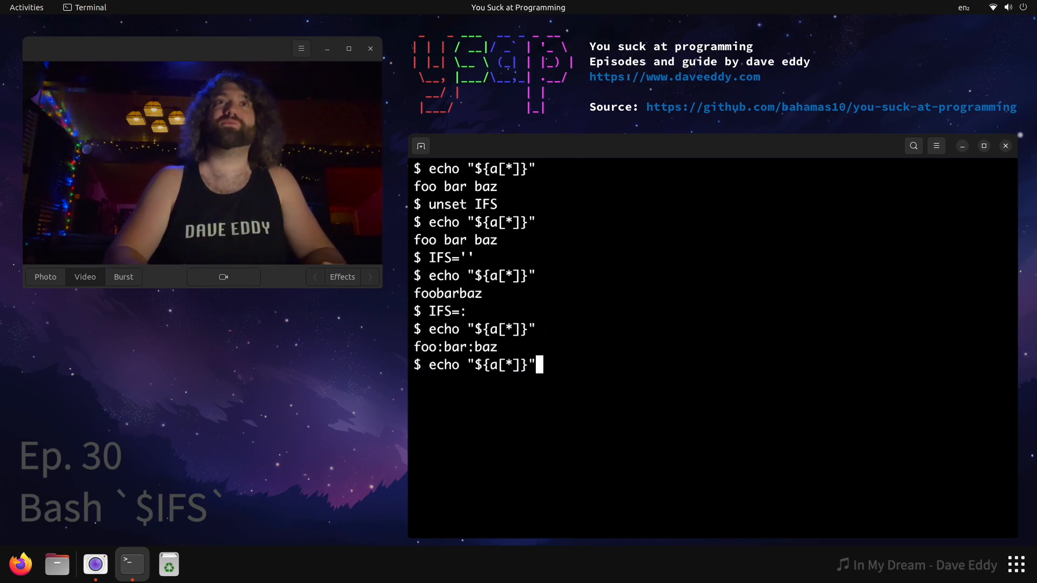
Step: Begin assigning the multi-character value IFS=_abcdef at the prompt
text(IFS=)
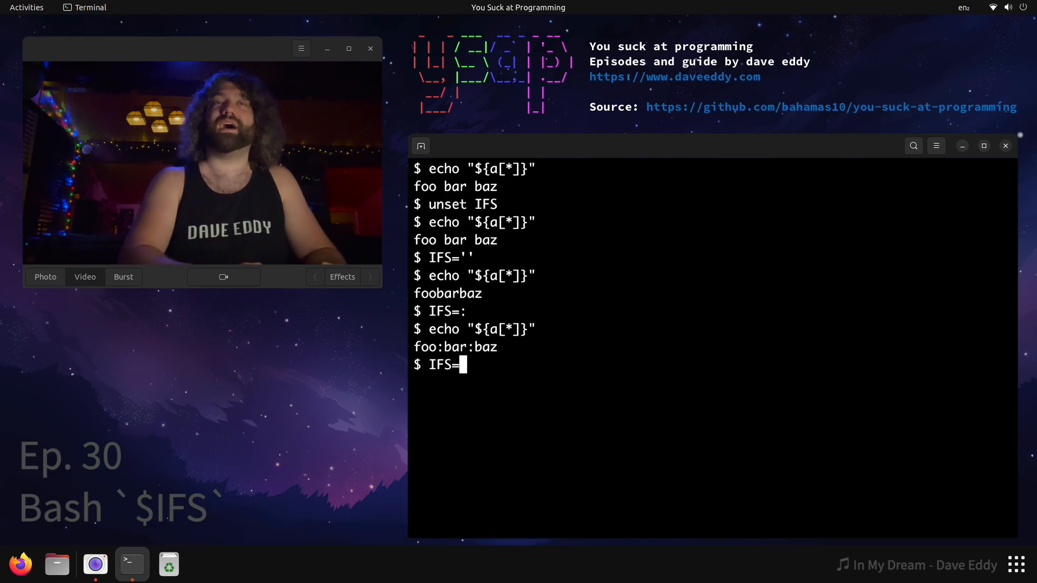
text(_)
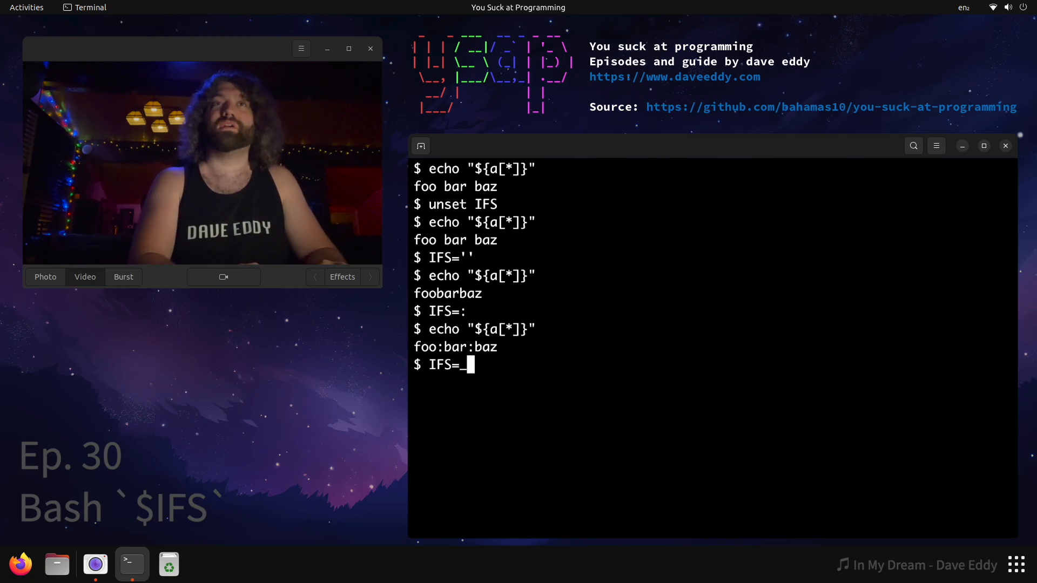
text(abcdef)
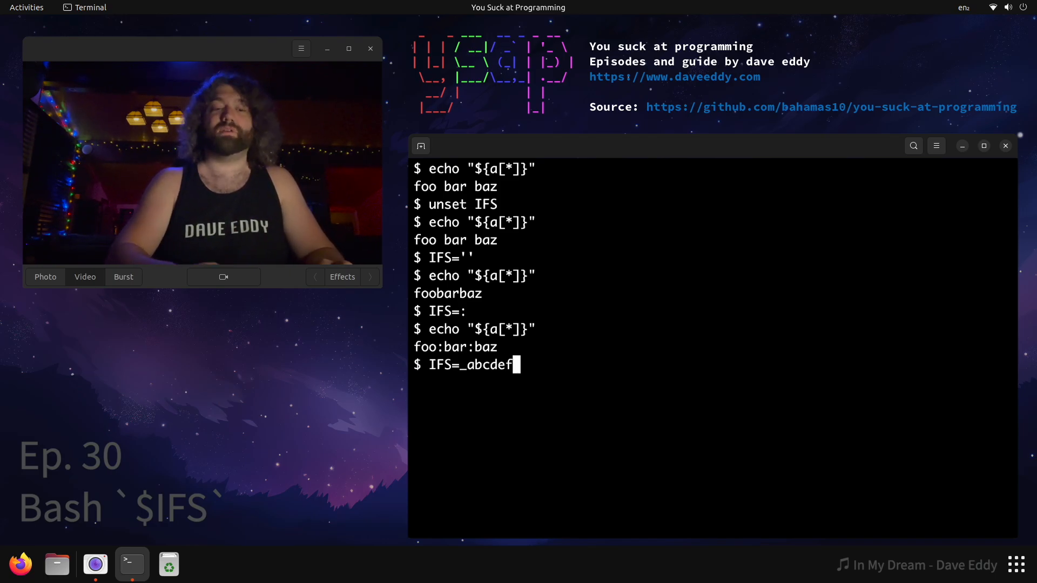